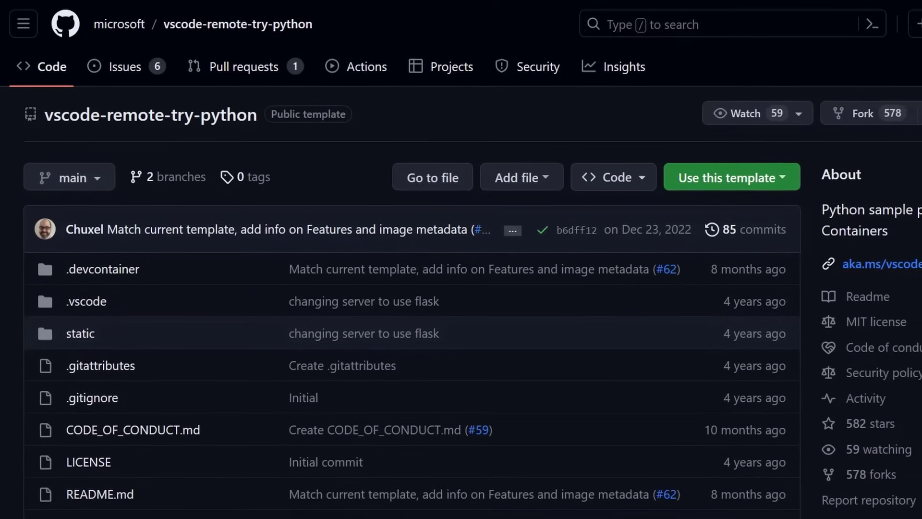
# - Run 'Dev Containers: Try a Dev Container Sample...' and filter the samples to python
pyautogui.scroll(-3)
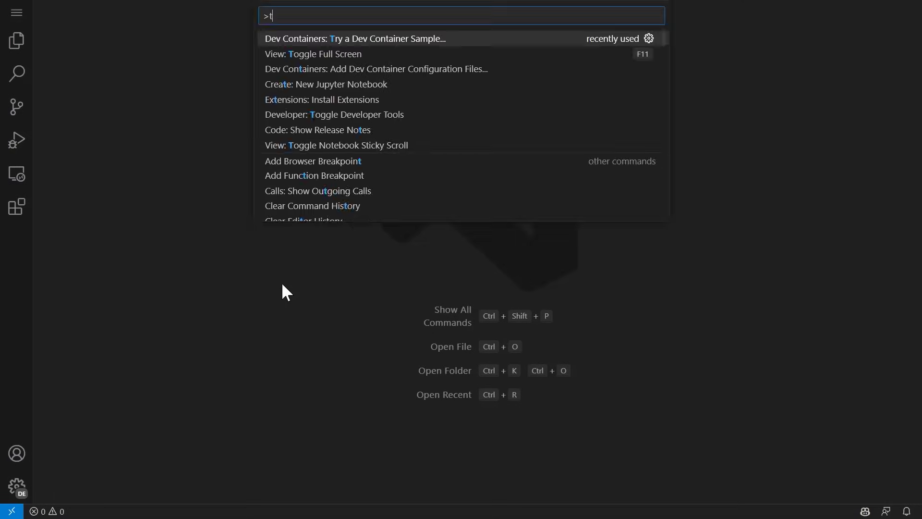
pyautogui.write('ry a dev container s')
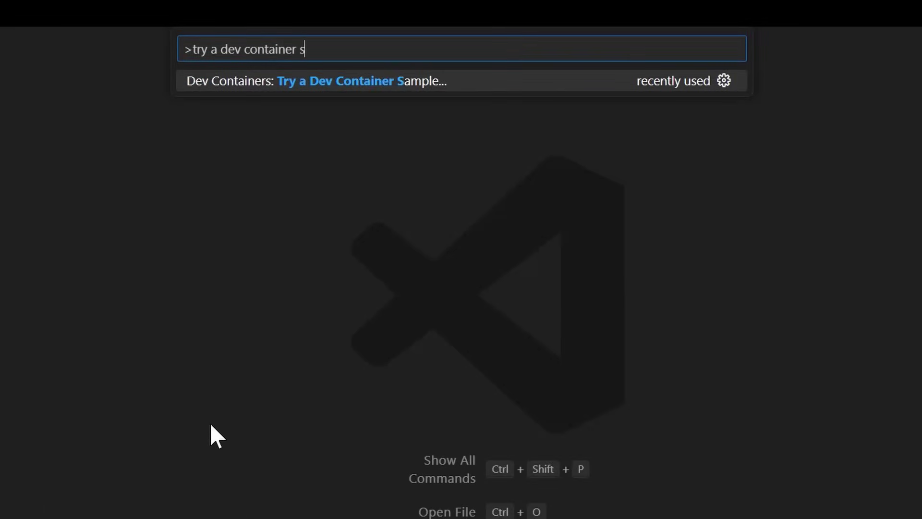
pyautogui.click(359, 81)
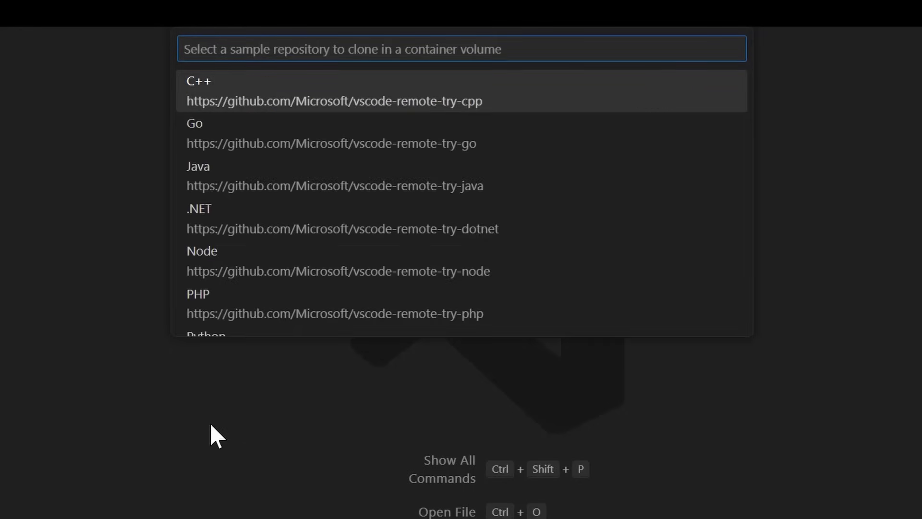
pyautogui.write('python')
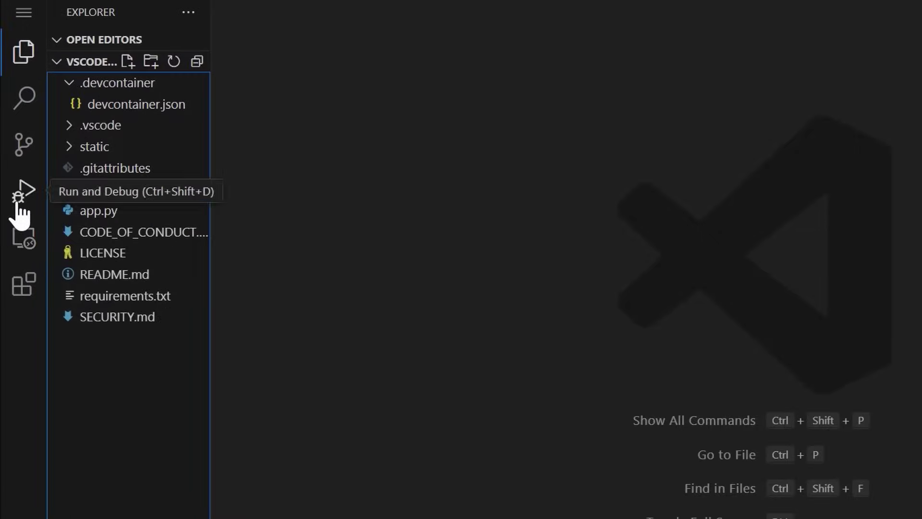
# - Try launching Python: Flask debugging, cancel the unsupported debug type error, view extensions
pyautogui.click(24, 189)
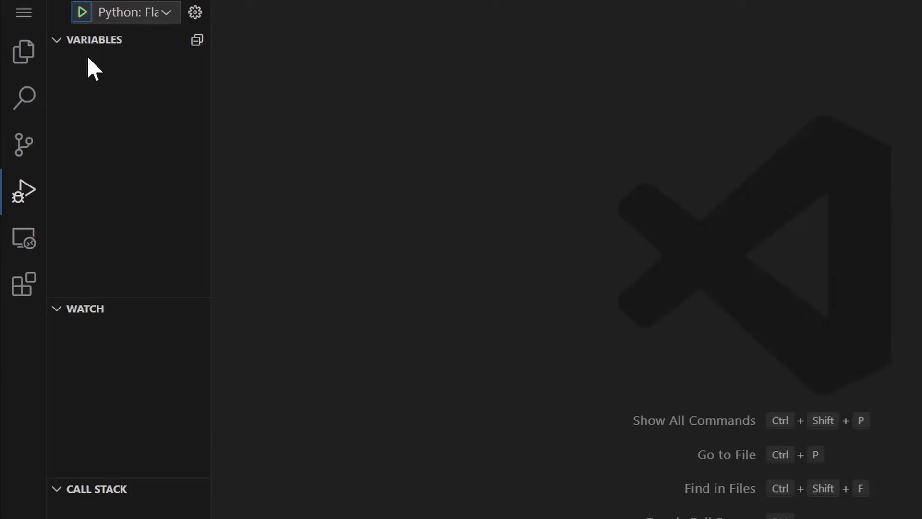
pyautogui.click(81, 12)
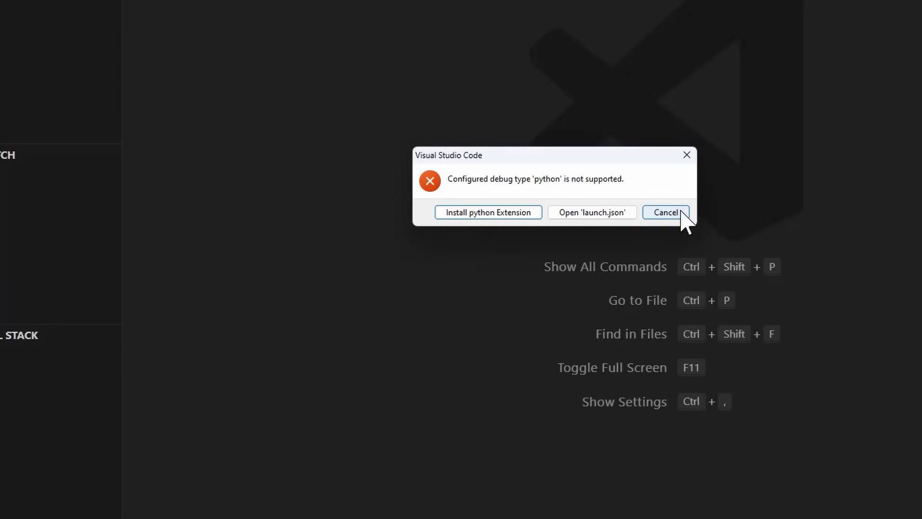
pyautogui.click(665, 212)
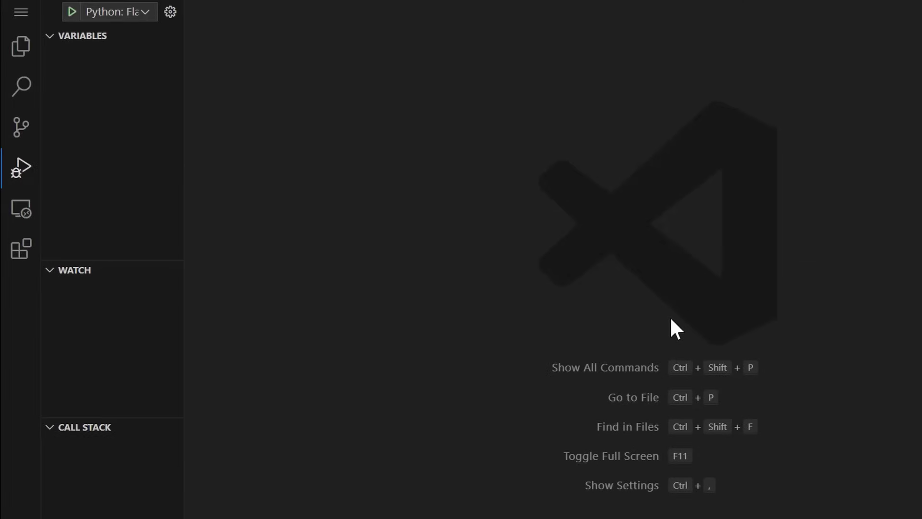
pyautogui.click(20, 248)
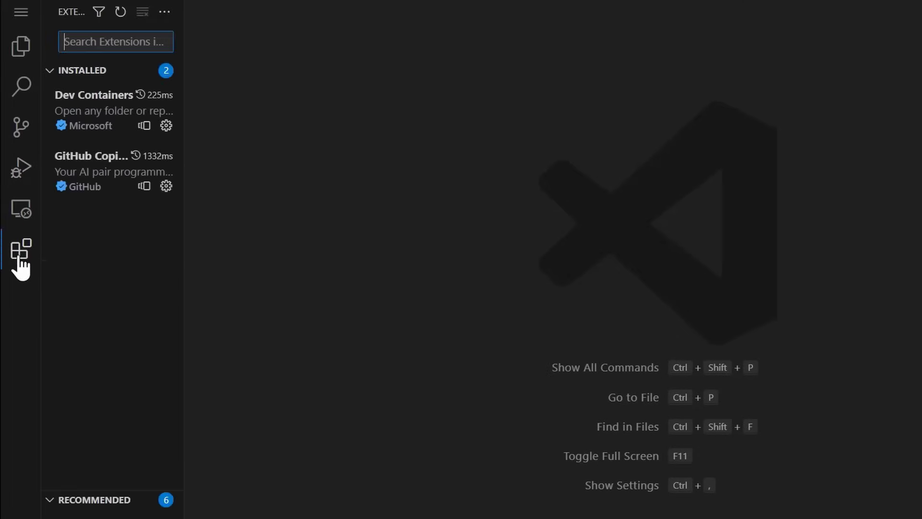
pyautogui.moveTo(24, 311)
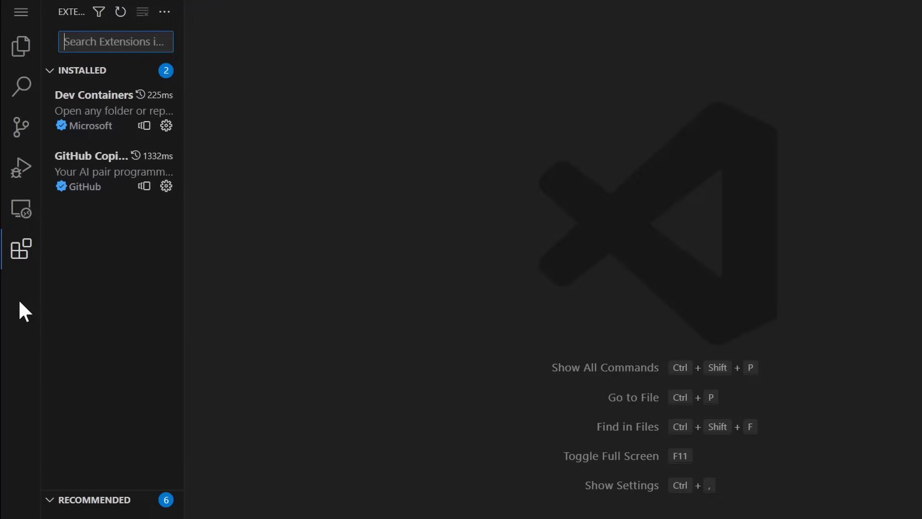
pyautogui.moveTo(28, 304)
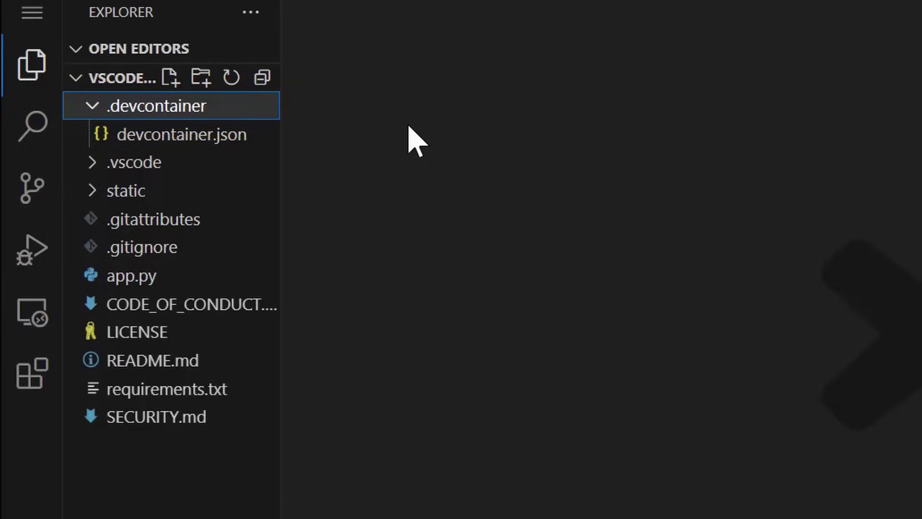
# - Add Dev Container configuration files using the Python 3 template with no extra features
pyautogui.press('ctrl+shift+p')
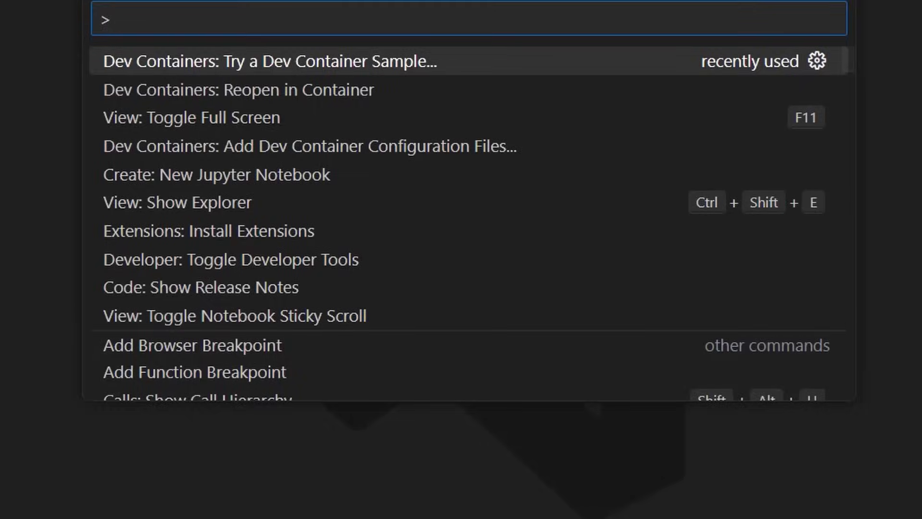
pyautogui.write('add dev container')
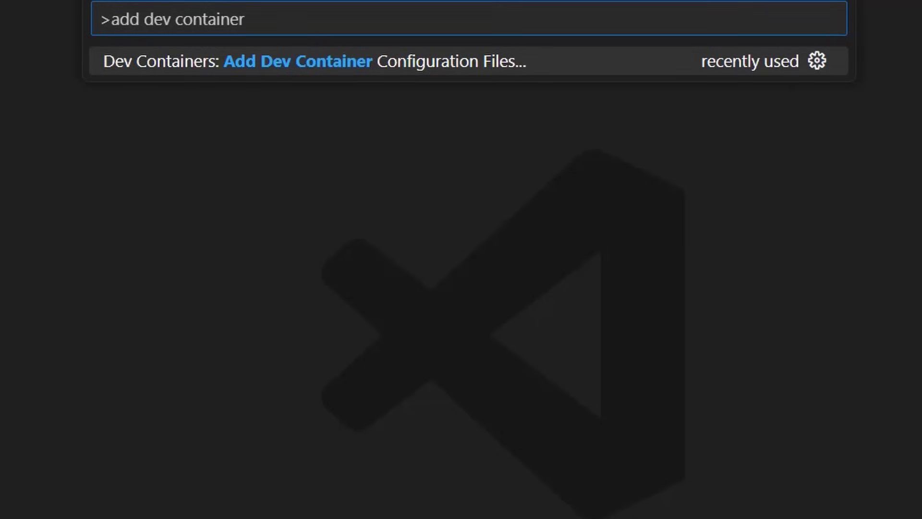
pyautogui.click(297, 61)
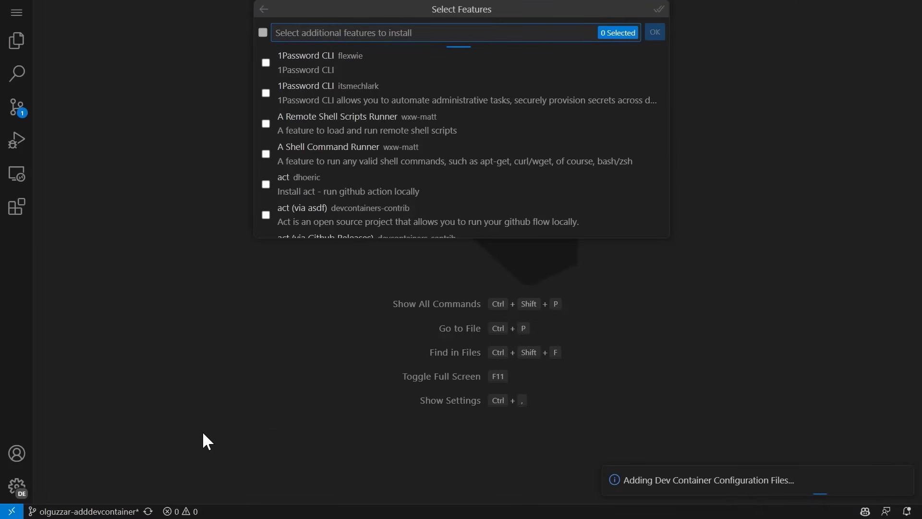
pyautogui.click(653, 31)
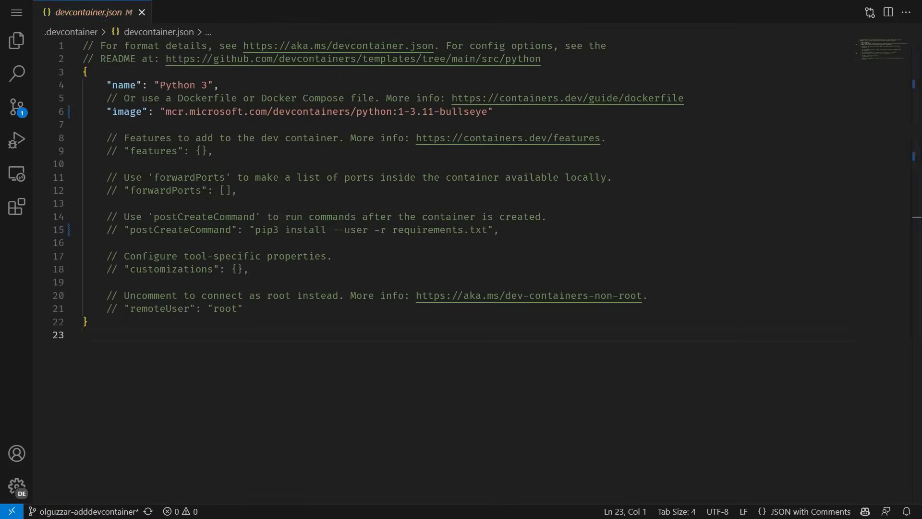
pyautogui.click(17, 40)
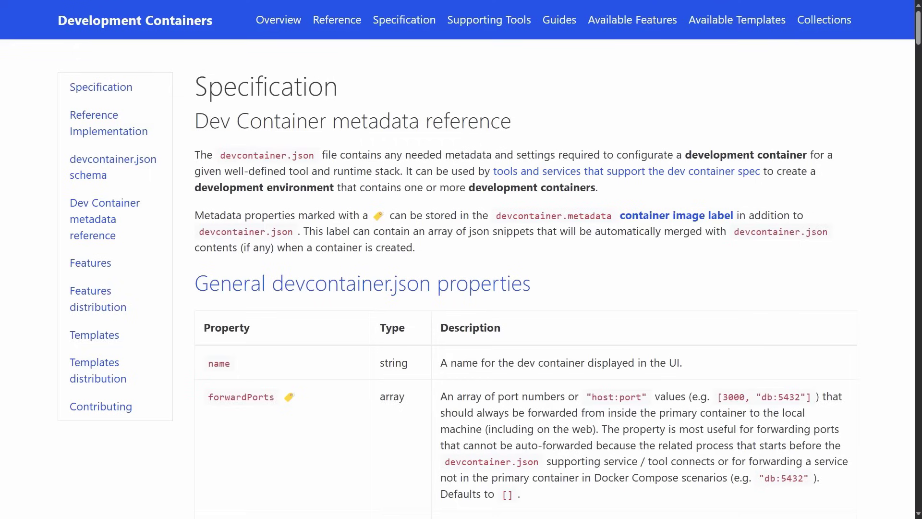
# - Scroll through the devcontainer.json properties table on the containers.dev Specification page
pyautogui.scroll(-3)
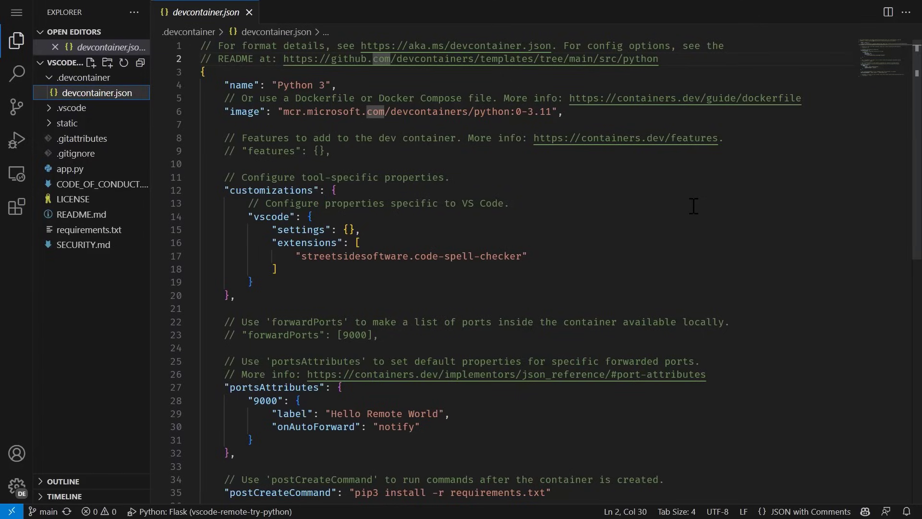
pyautogui.press('ctrl+=')
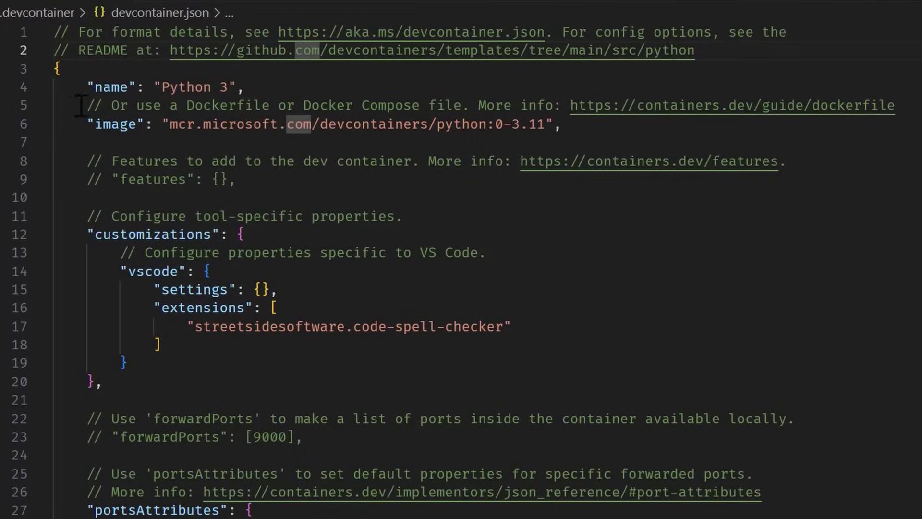
pyautogui.doubleClick(110, 87)
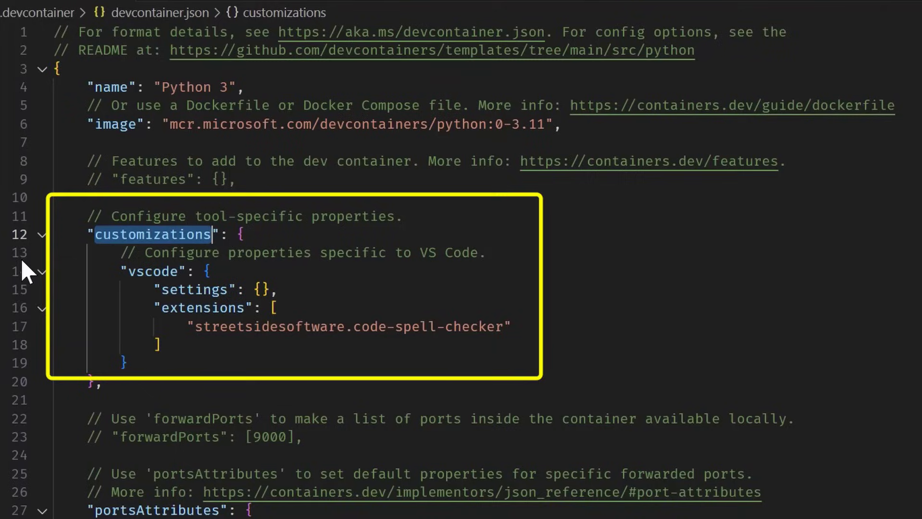
pyautogui.doubleClick(152, 271)
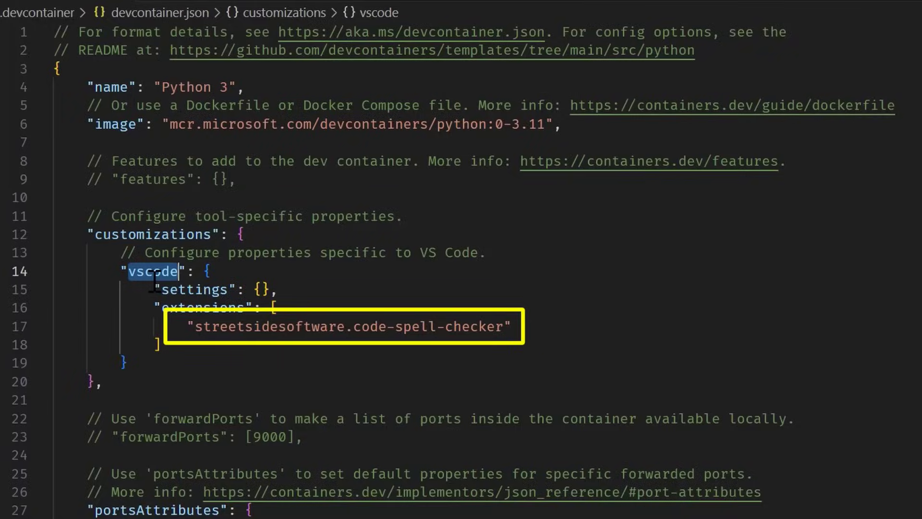
pyautogui.scroll(-3)
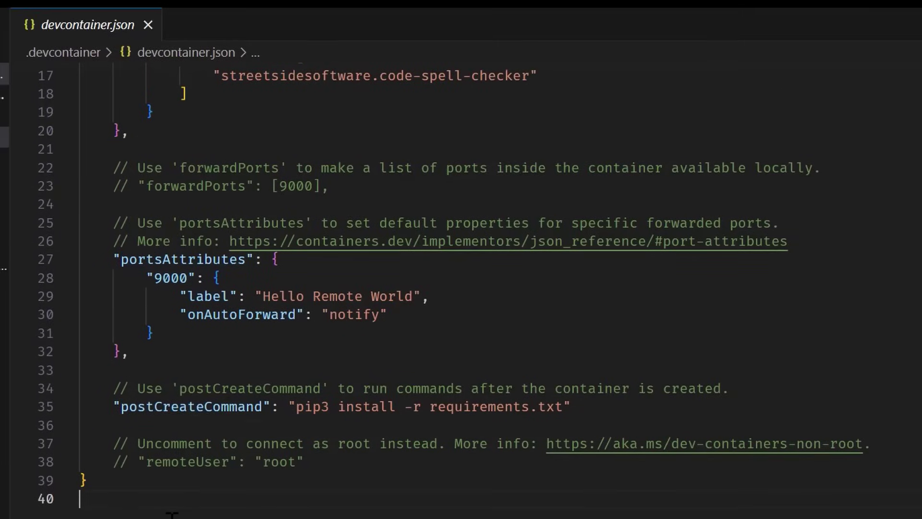
# - Reopen the repository in the container, then browse the remote menu and '>dev' commands
pyautogui.write('reopen')
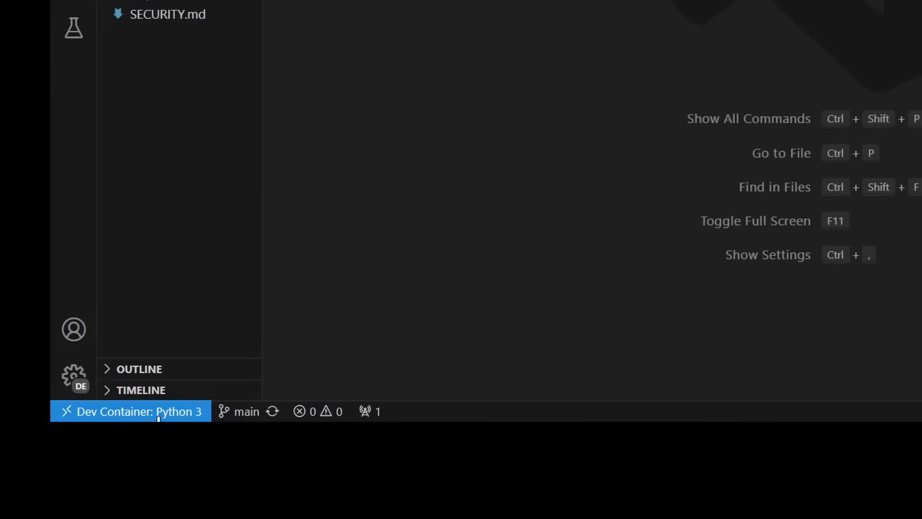
pyautogui.moveTo(129, 411)
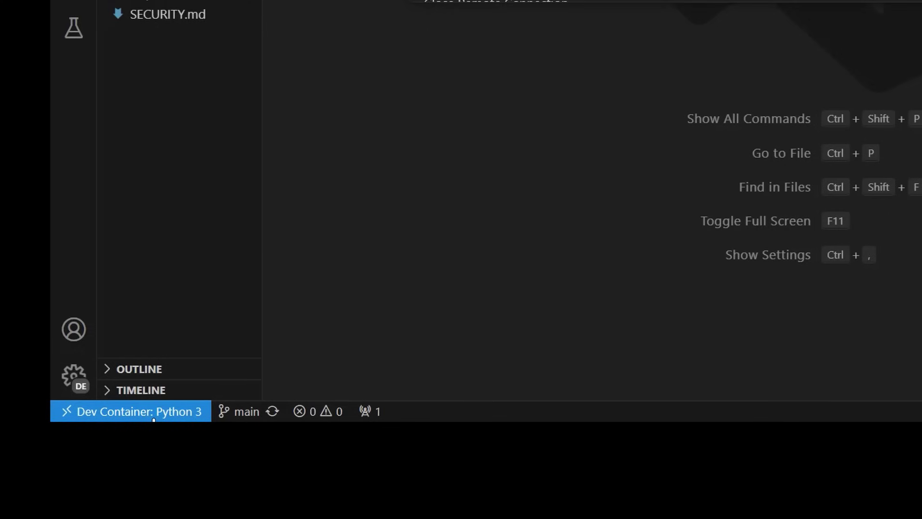
pyautogui.click(130, 411)
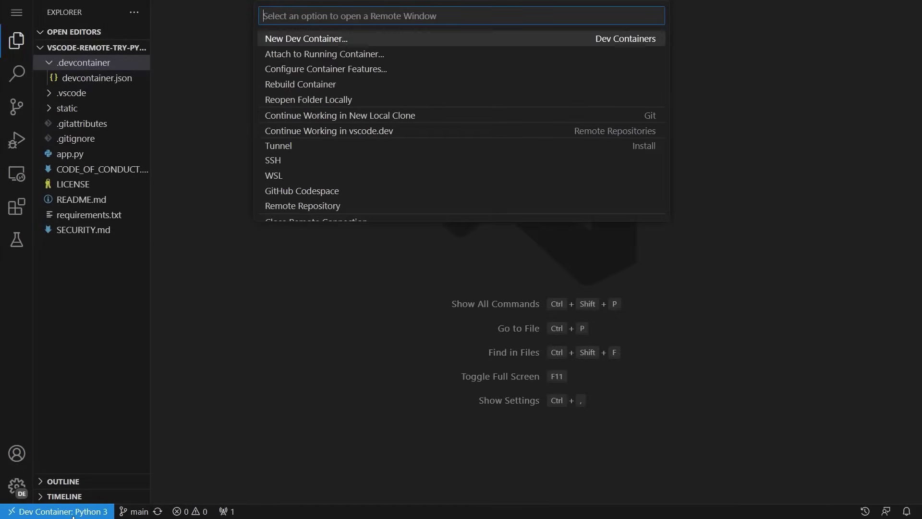
pyautogui.moveTo(55, 510)
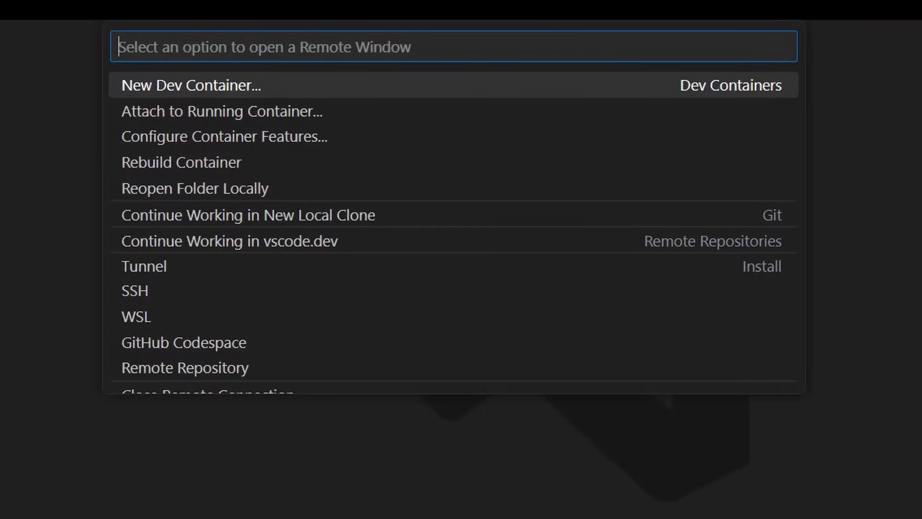
pyautogui.write('>dev')
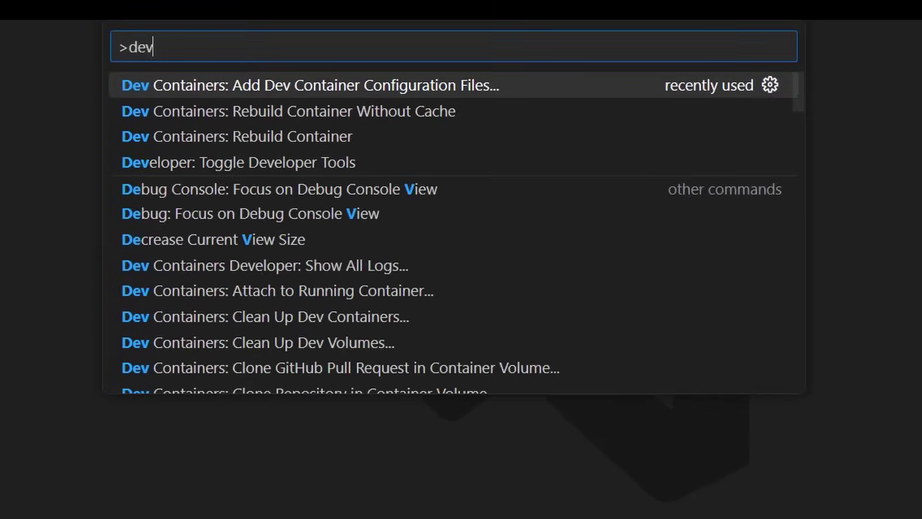
pyautogui.press('Escape')
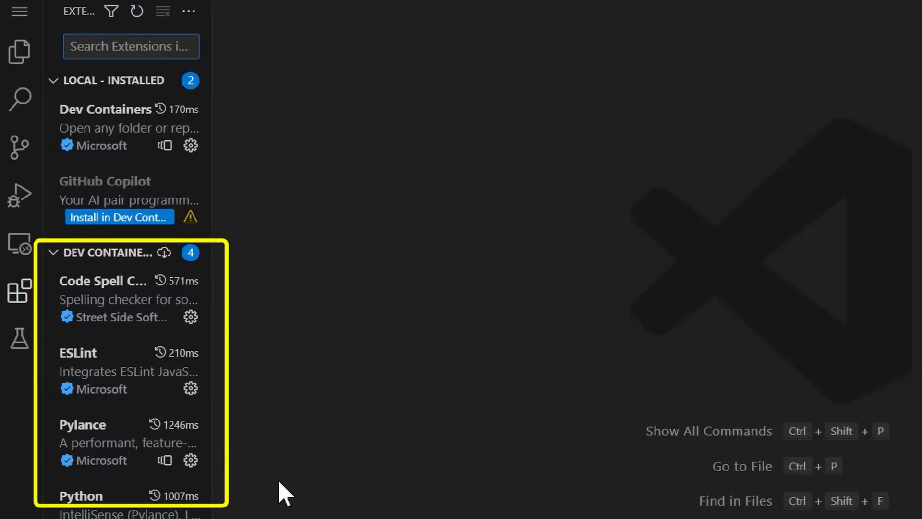
pyautogui.moveTo(186, 311)
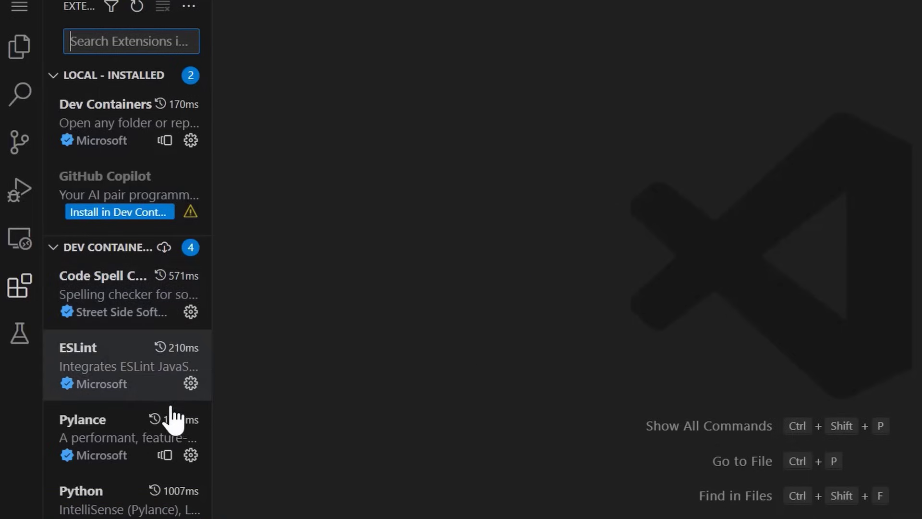
# - Scroll the Dev Container installed list: Code Spell Checker, ESLint, Pylance, Python
pyautogui.scroll(-3)
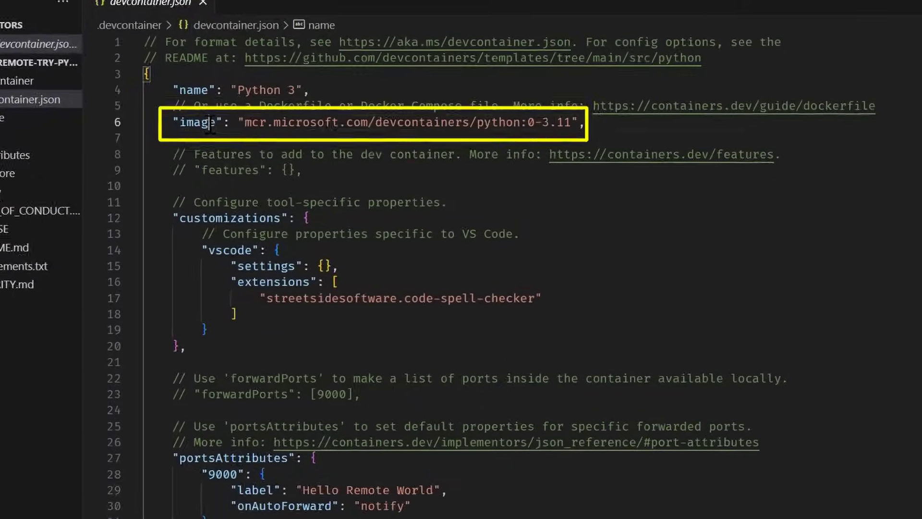
# - Select the image setting in devcontainer.json and inspect its source and Python extensions
pyautogui.doubleClick(197, 122)
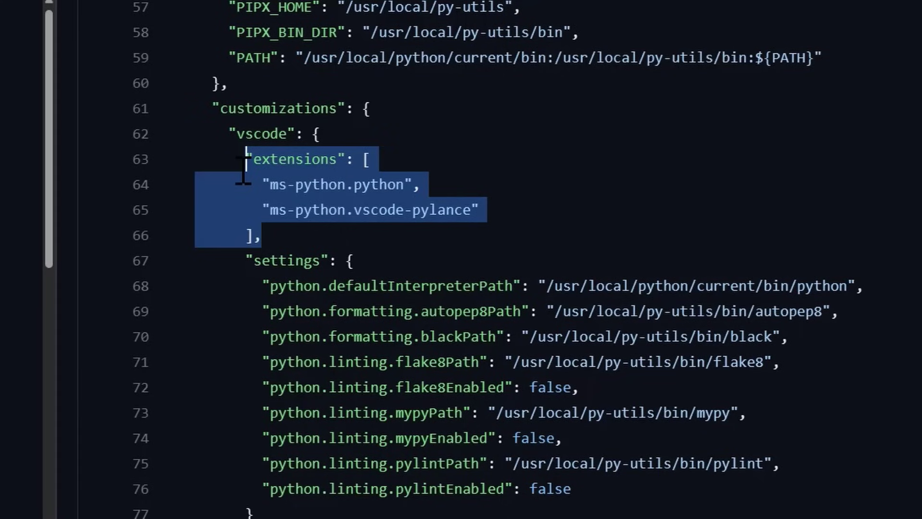
pyautogui.click(57, 12)
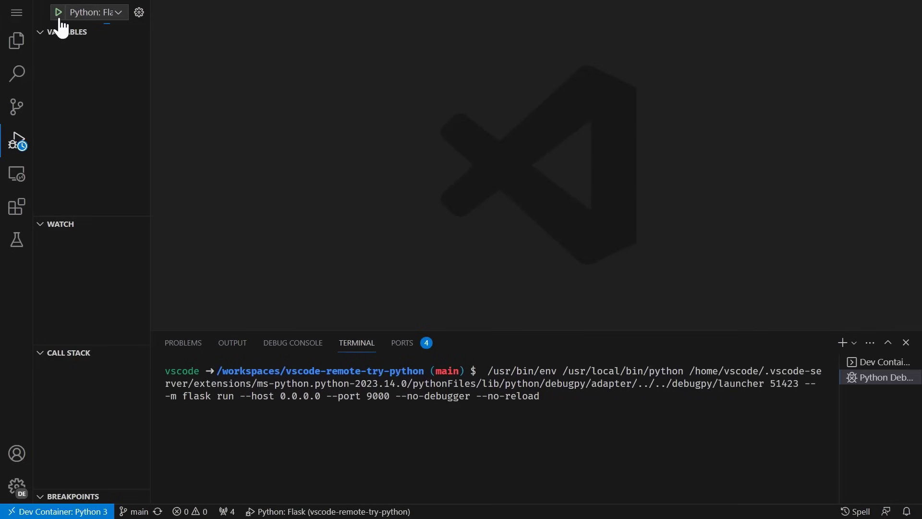
# - Start debugging the 'Python: Flask' configuration so Flask serves on port 9000
pyautogui.click(58, 11)
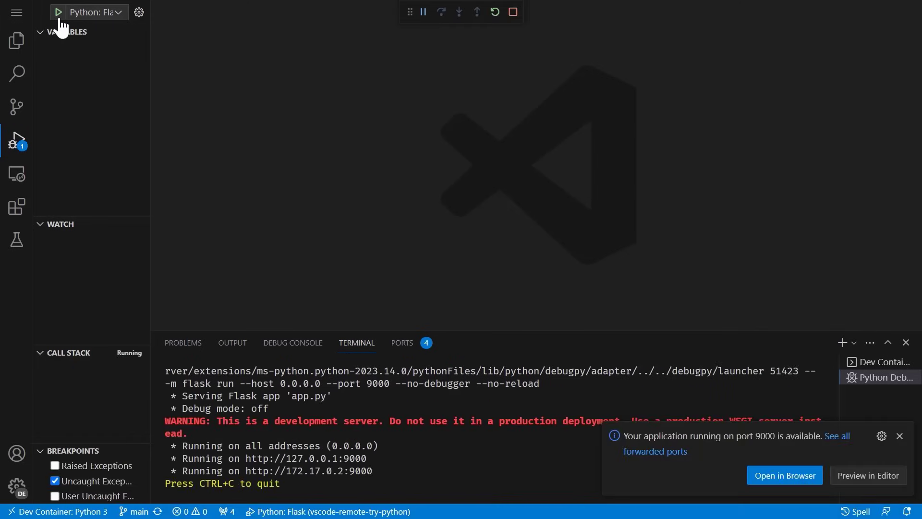
pyautogui.click(784, 475)
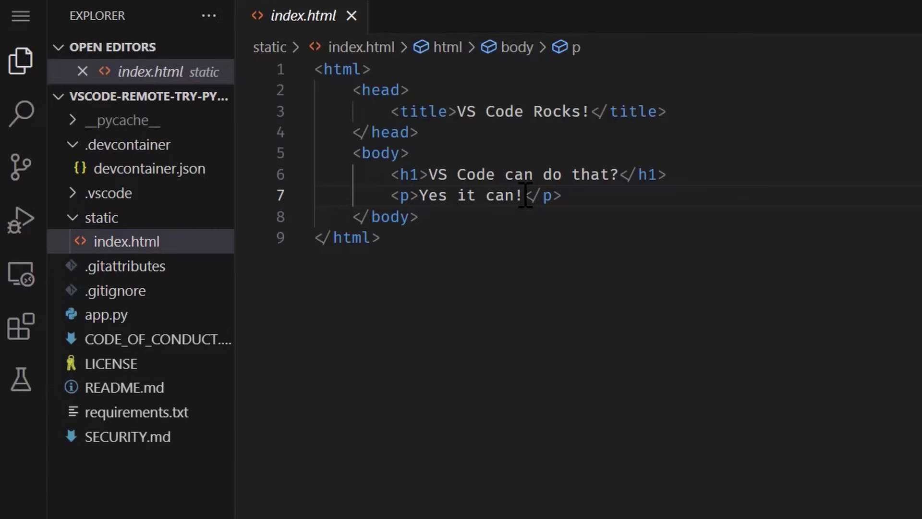
# - Open app.py, then stage the modified index.html in Source Control
pyautogui.click(106, 314)
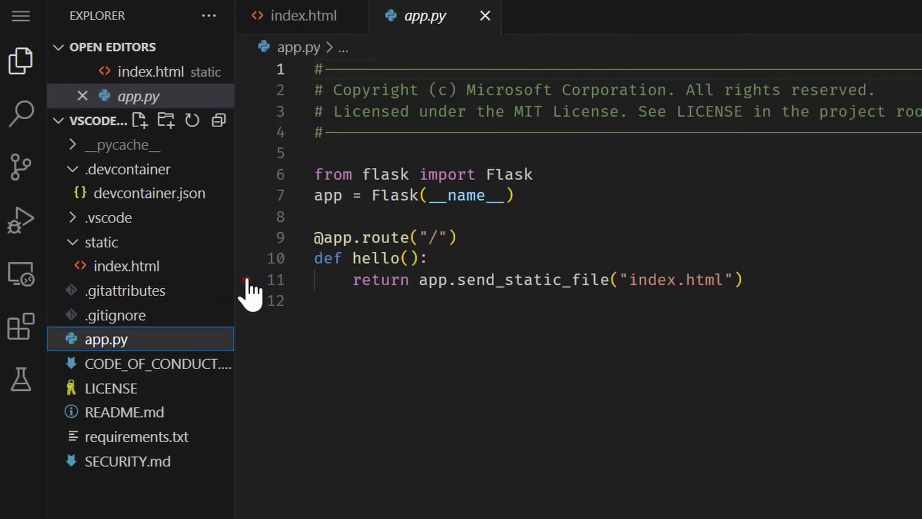
pyautogui.click(21, 167)
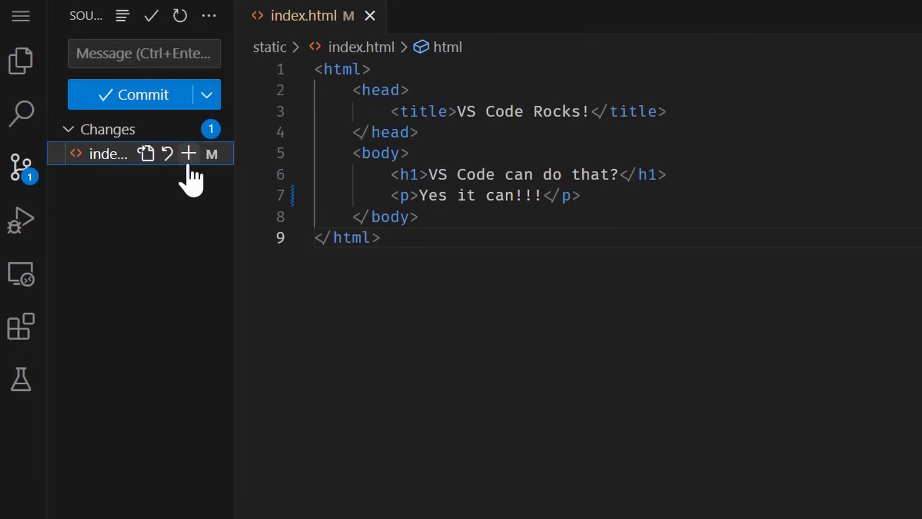
pyautogui.click(188, 154)
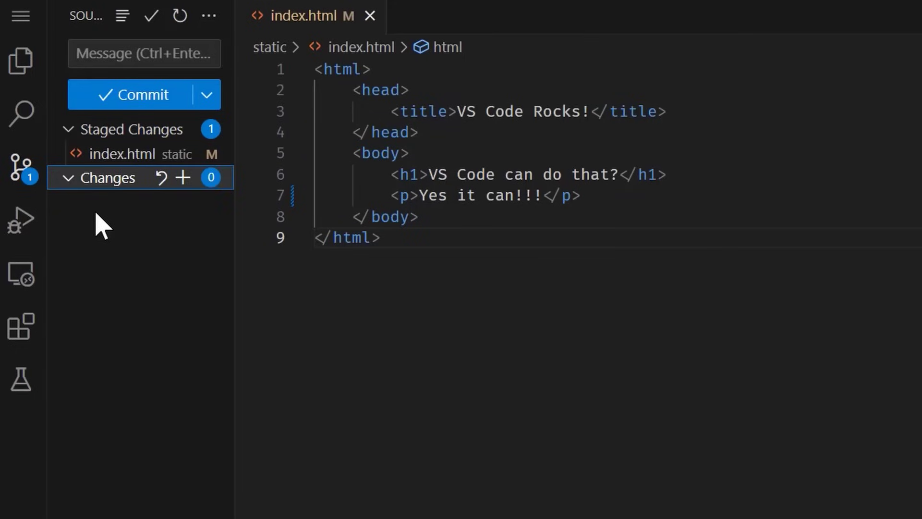